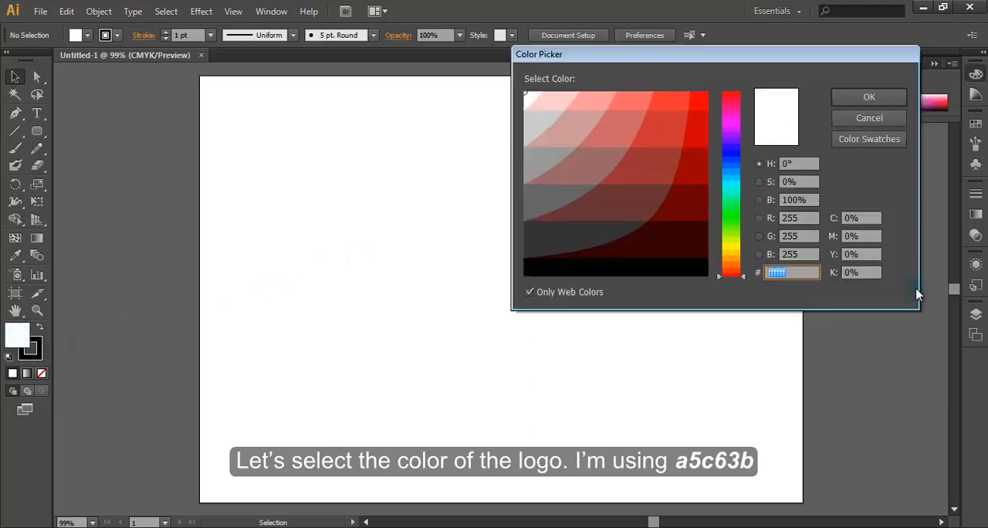
# Step: Enter hex a5c63b in the Color Picker and confirm it as the fill colour
pyautogui.write('a5c63b')
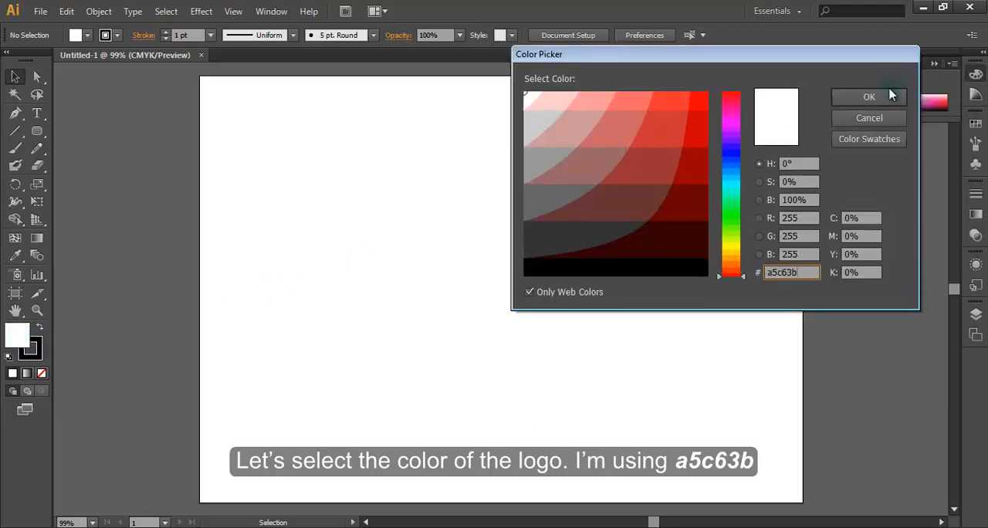
pyautogui.click(869, 97)
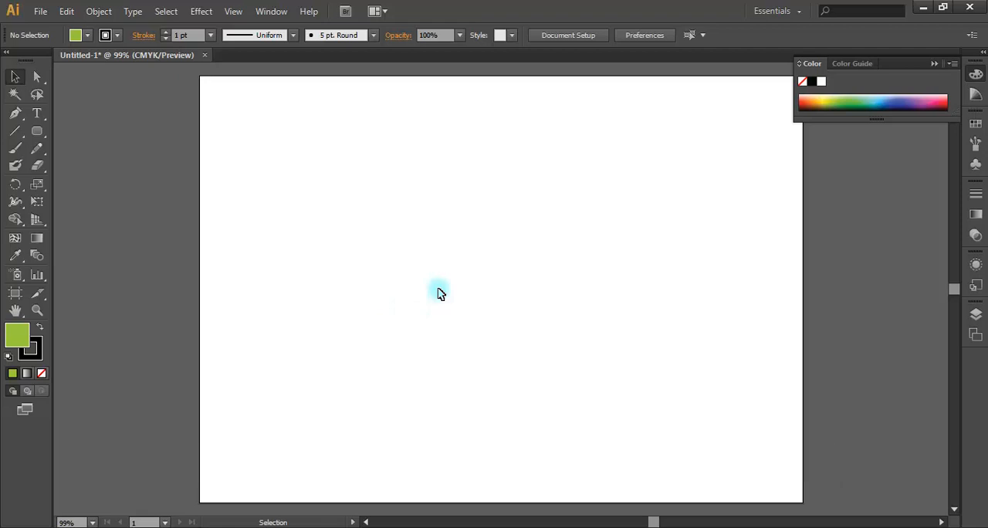
# Step: Drag a tall rounded rectangle with fully rounded ends near the artboard centre
pyautogui.click(37, 131)
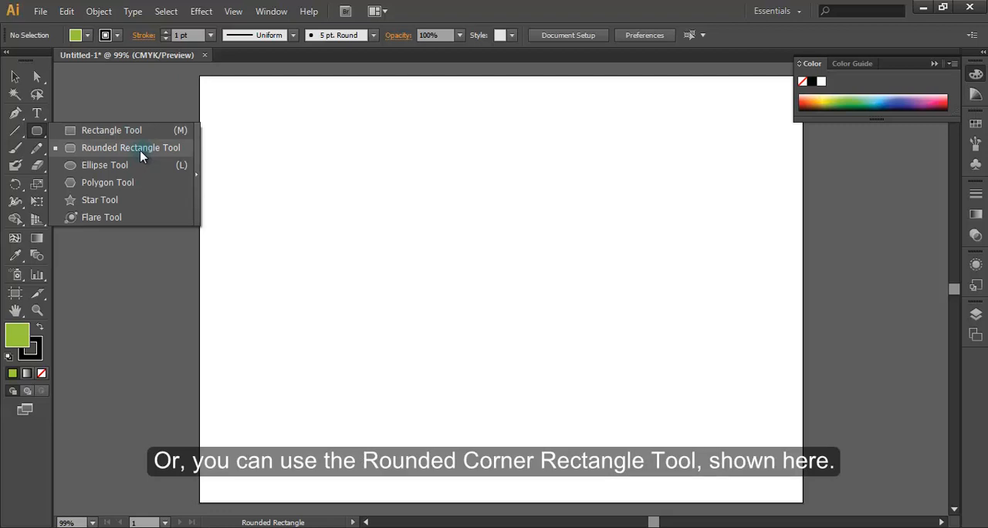
pyautogui.click(131, 148)
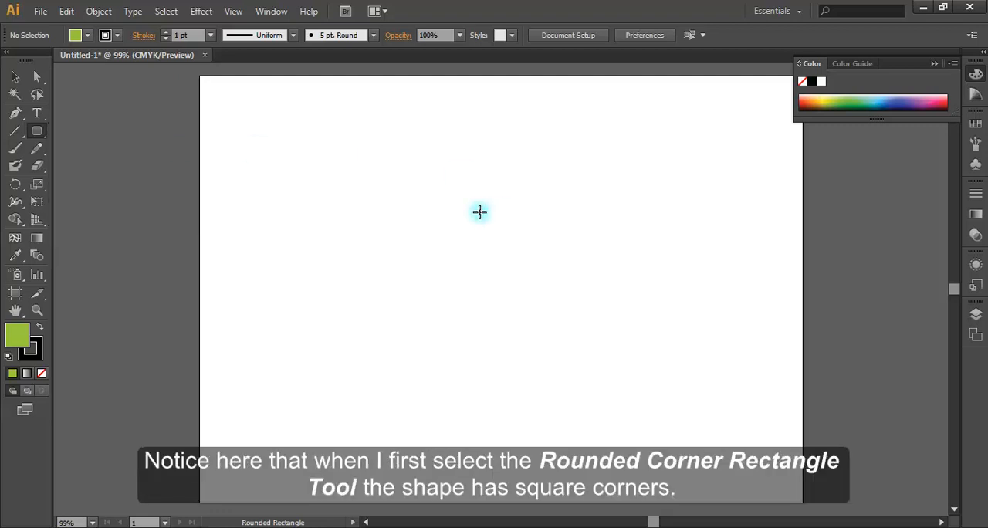
pyautogui.moveTo(441, 208)
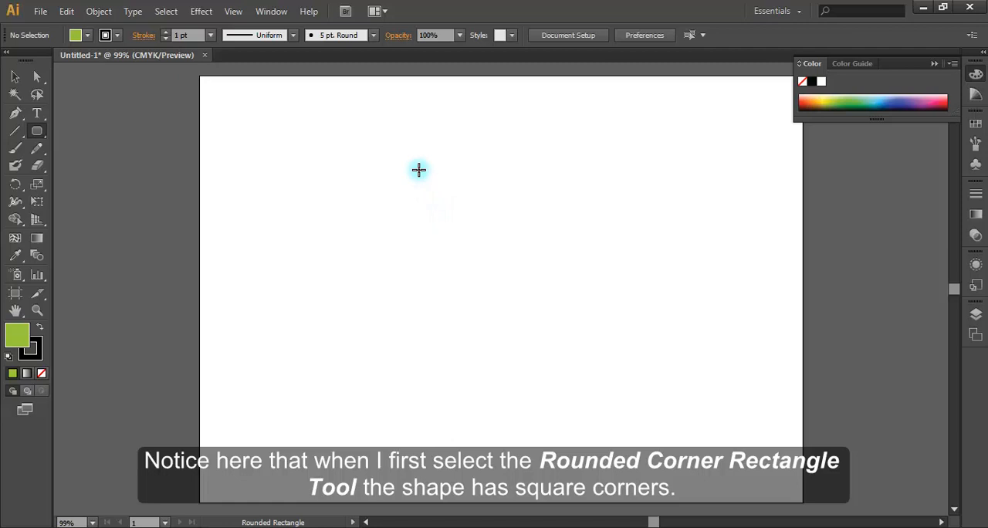
pyautogui.moveTo(419, 170); pyautogui.dragTo(532, 394)
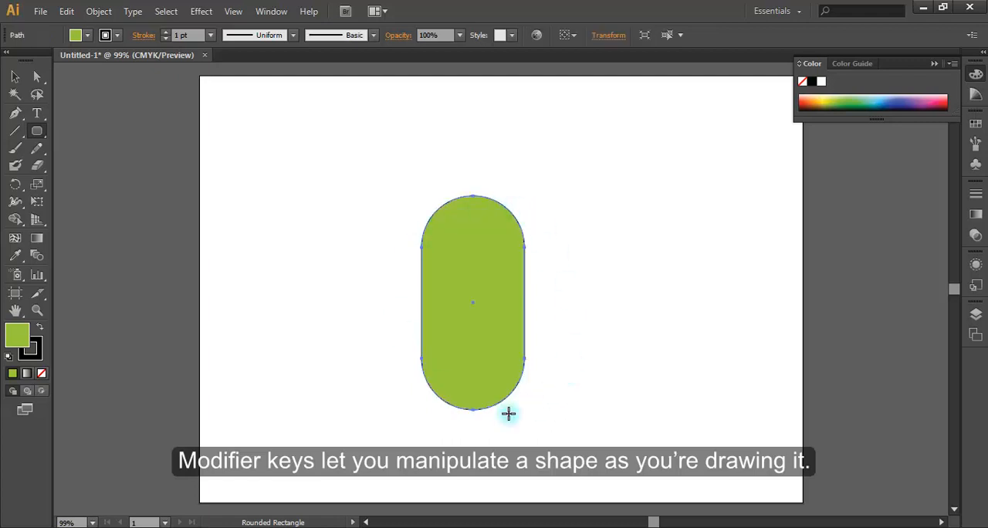
pyautogui.moveTo(486, 283)
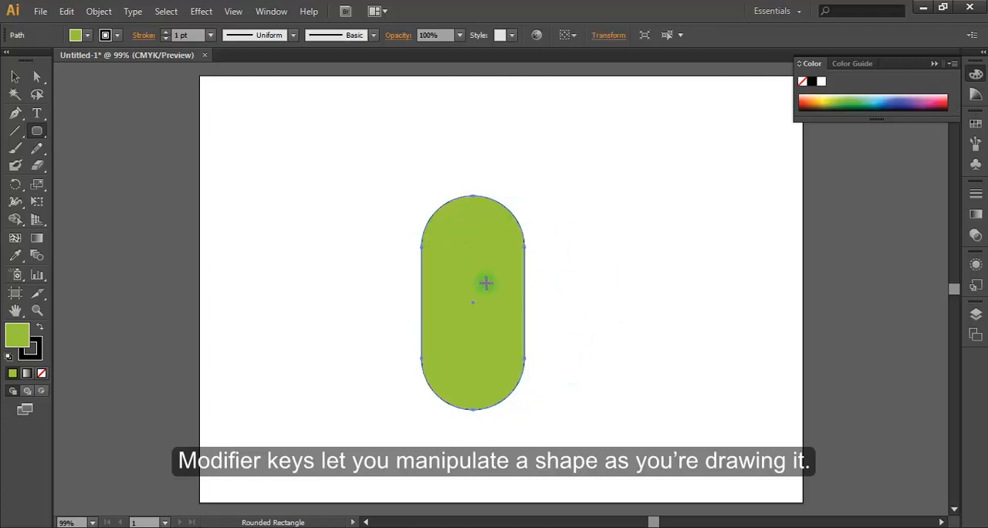
# Step: Select the green pill and erase its lower half with the Eraser Tool
pyautogui.click(14, 75)
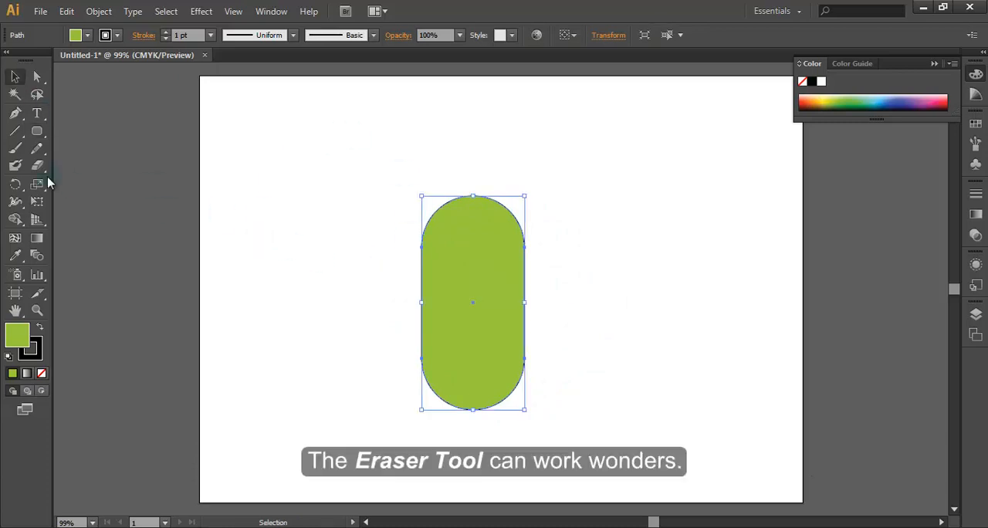
pyautogui.click(36, 165)
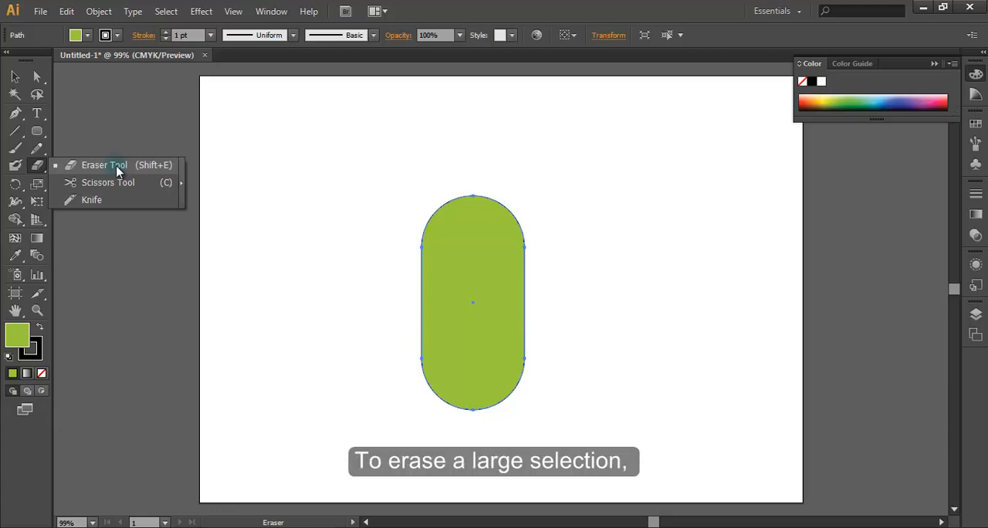
pyautogui.click(104, 165)
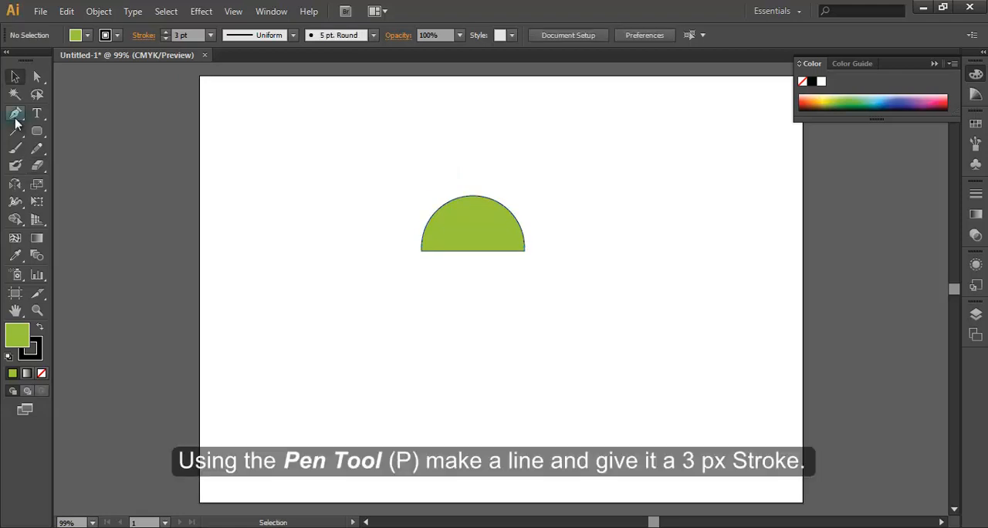
# Step: Draw a short 3 pt antenna line left of the head with the Pen Tool
pyautogui.click(15, 114)
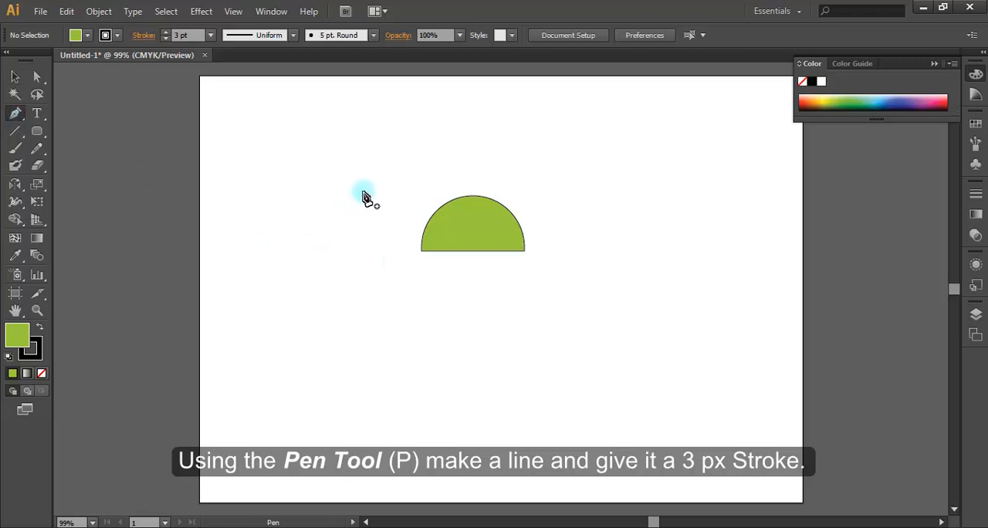
pyautogui.click(363, 192)
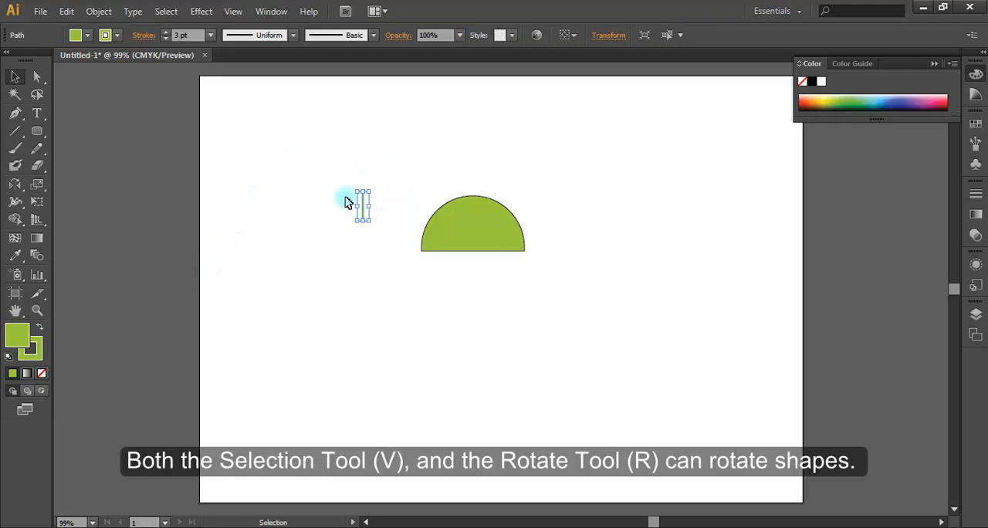
pyautogui.moveTo(401, 195)
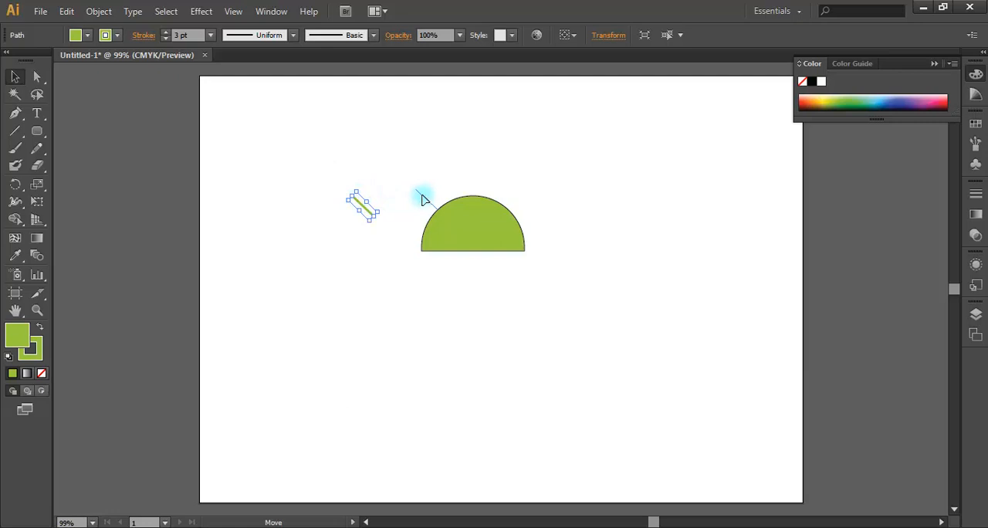
# Step: Reflect a copy of the antenna line across the vertical axis
pyautogui.rightClick(424, 200)
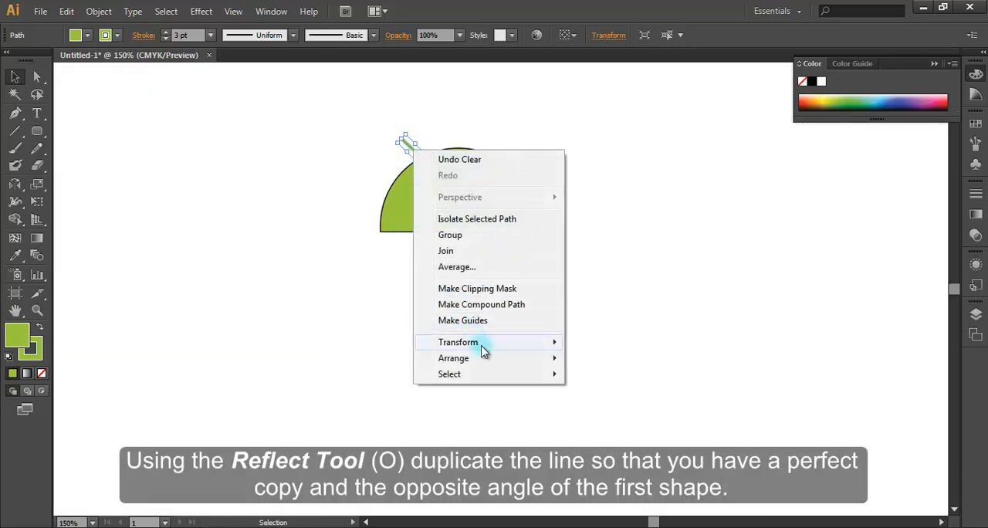
pyautogui.click(458, 342)
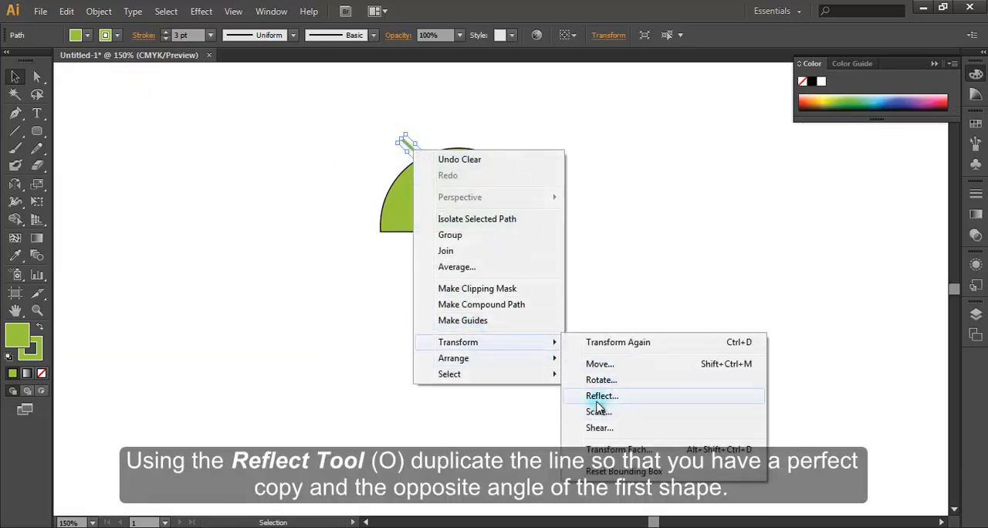
pyautogui.click(602, 395)
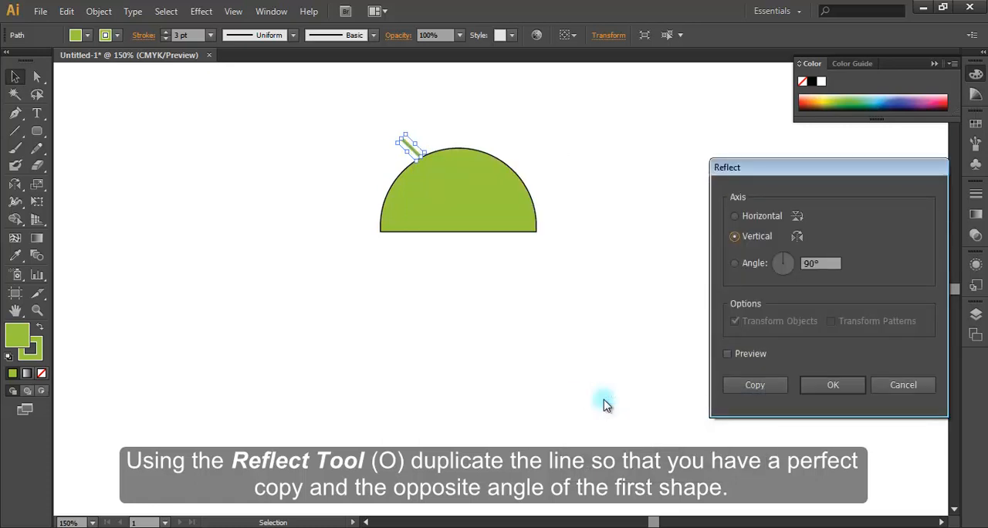
pyautogui.moveTo(776, 270)
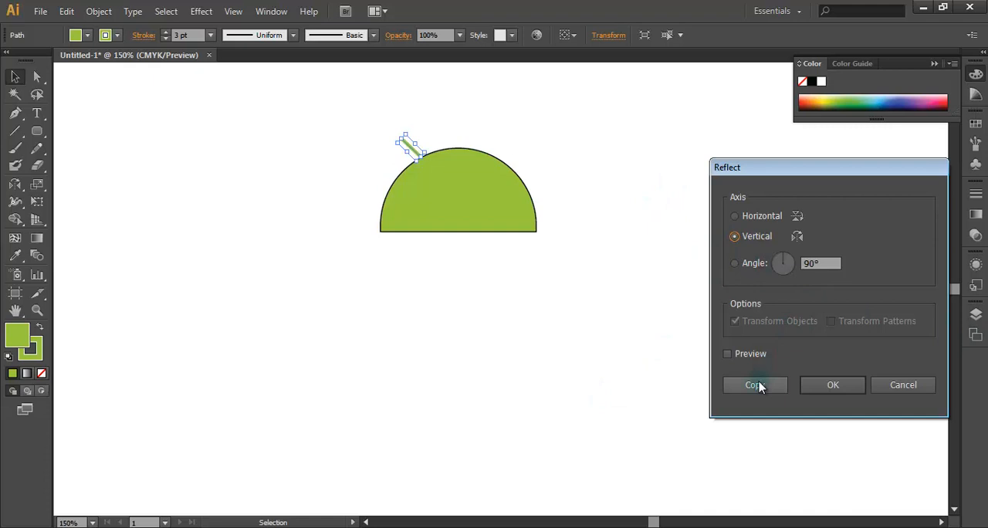
pyautogui.click(752, 384)
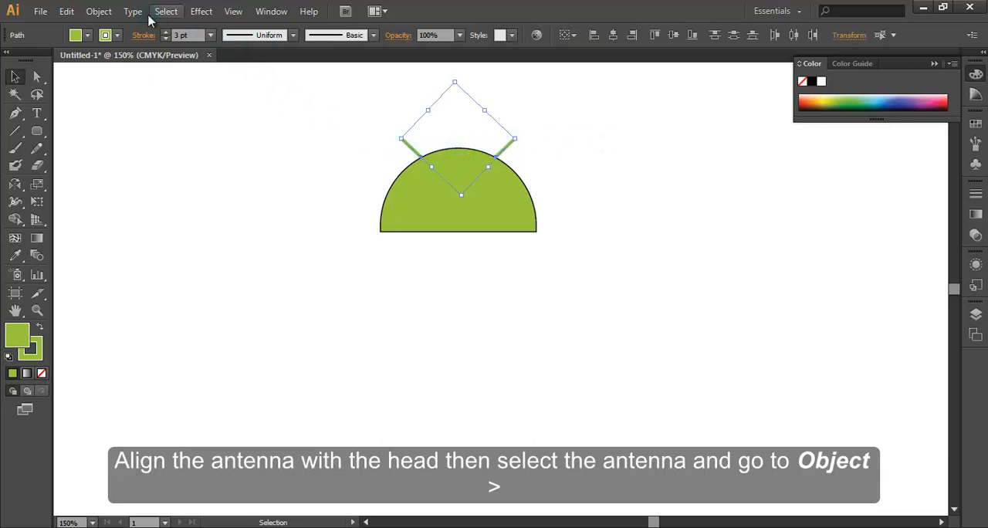
# Step: Expand the antennae with Object > Expand, Fill and Stroke checked
pyautogui.click(99, 10)
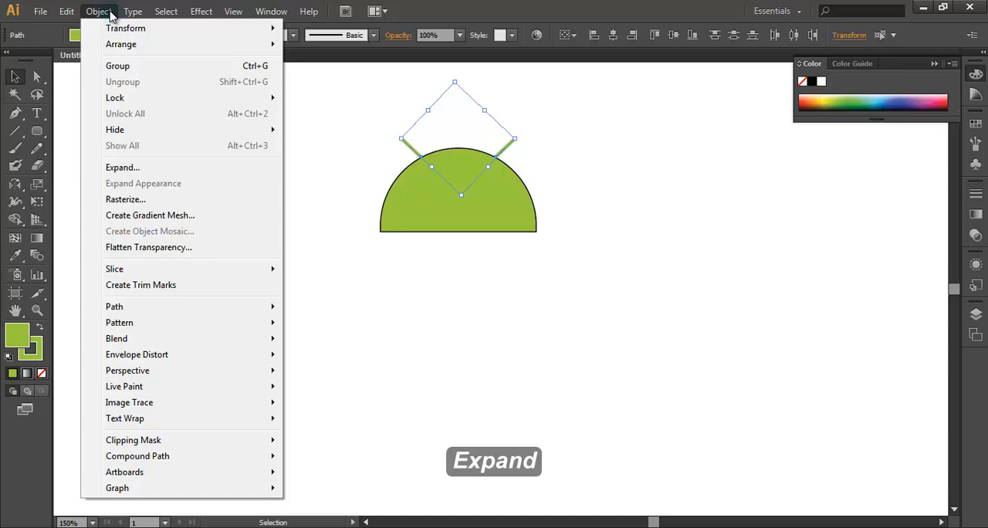
pyautogui.click(122, 167)
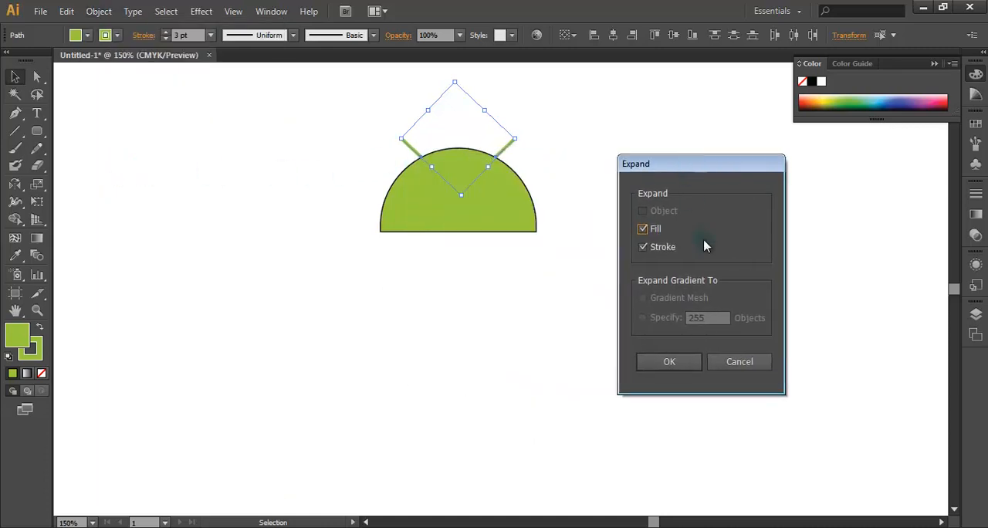
pyautogui.click(668, 361)
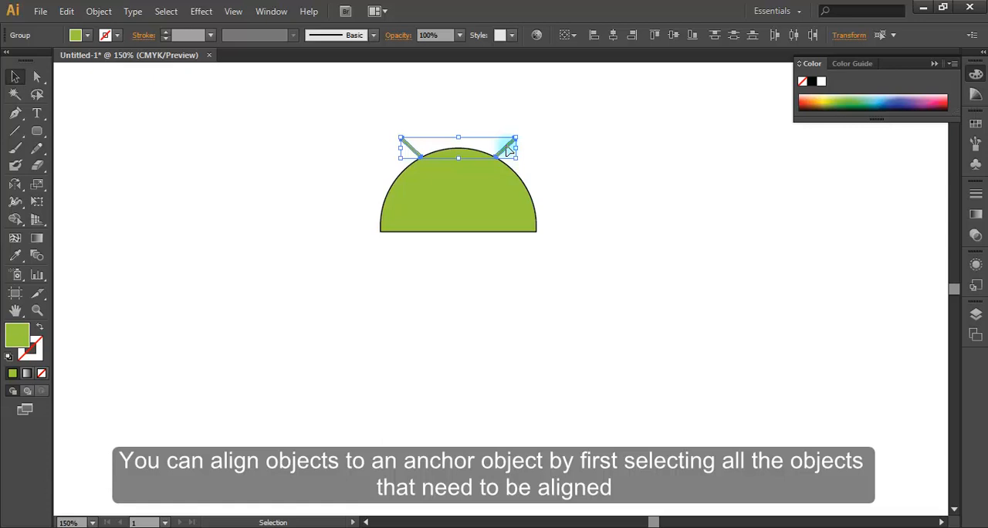
pyautogui.moveTo(668, 60)
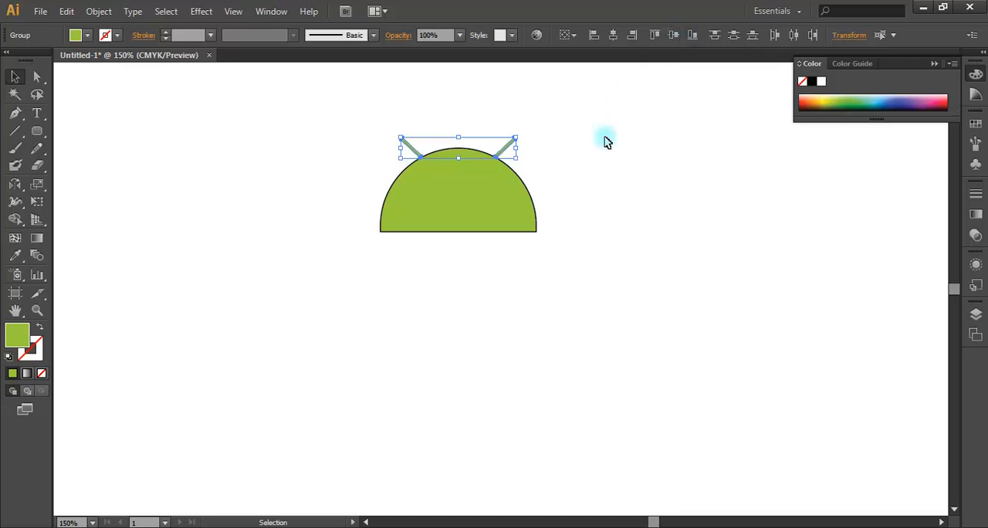
pyautogui.moveTo(525, 86)
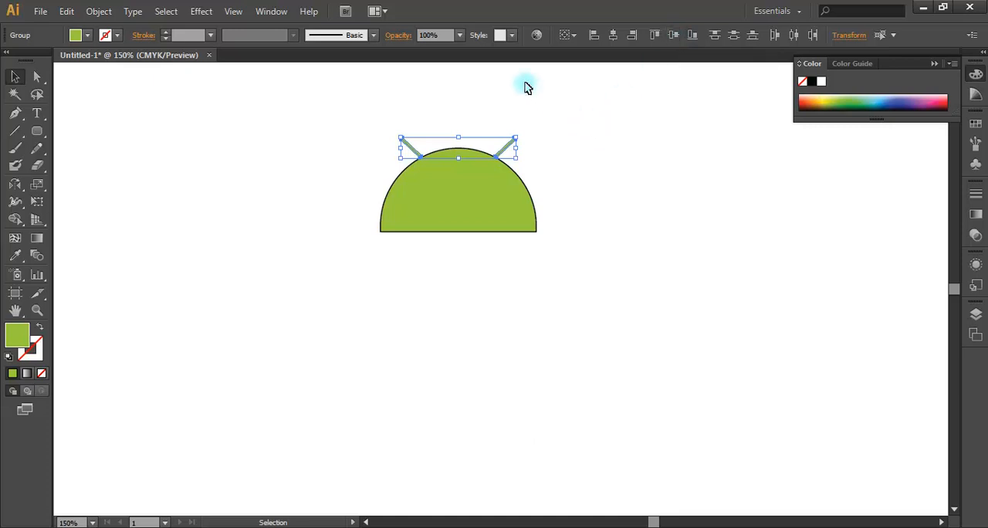
pyautogui.click(590, 187)
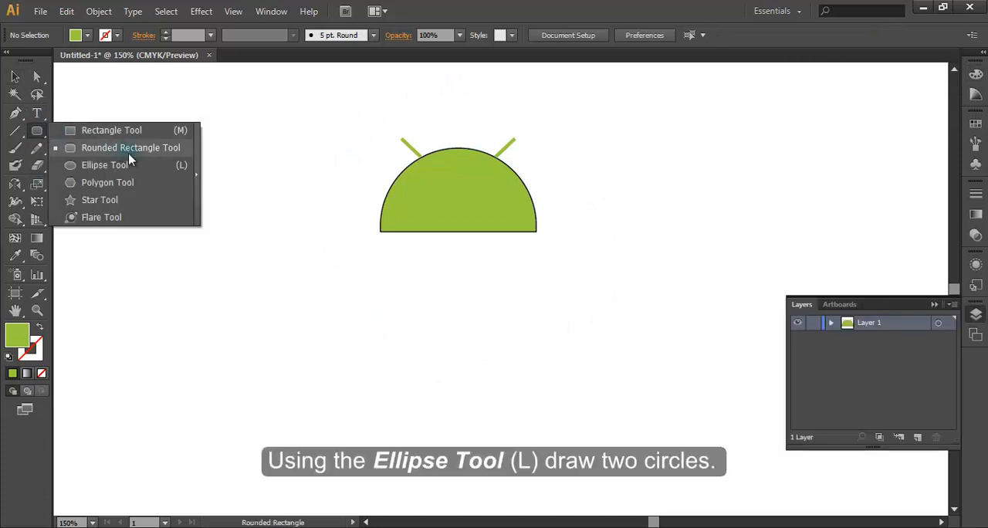
# Step: Draw a small eye circle on the head and fill it white
pyautogui.click(105, 164)
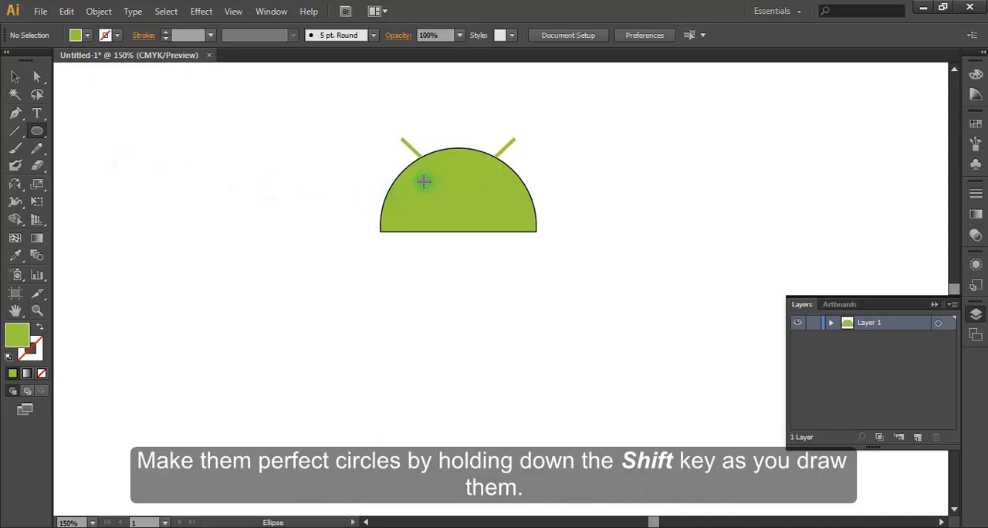
pyautogui.moveTo(428, 182)
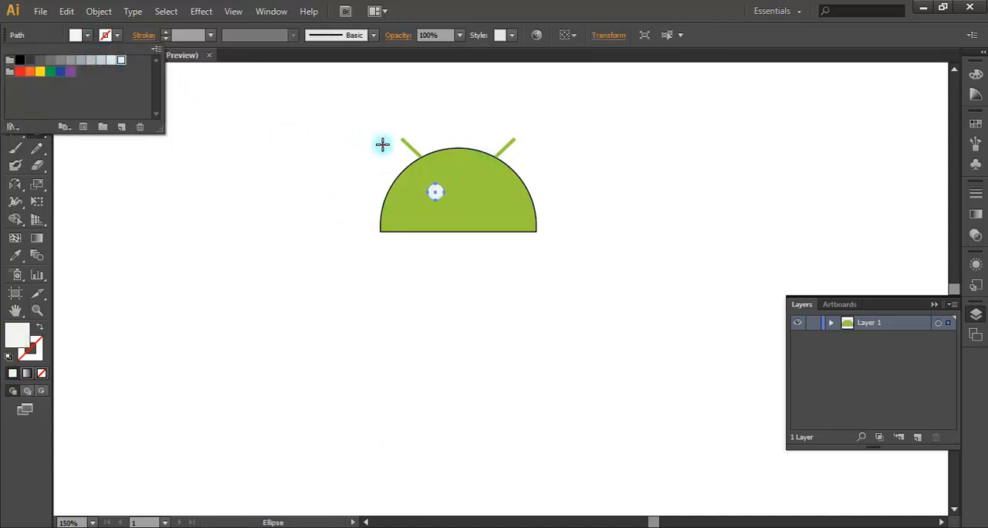
pyautogui.click(13, 76)
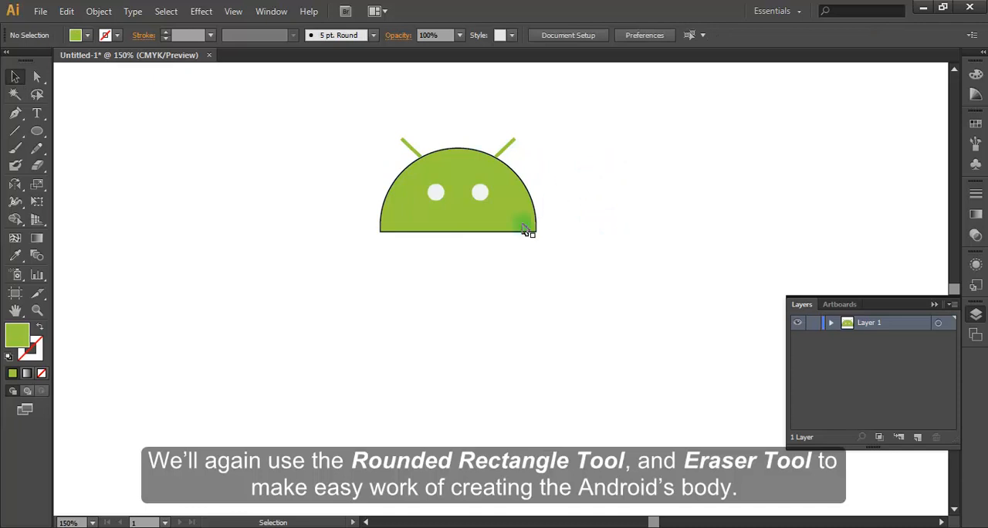
# Step: Drag out a tall rounded rectangle below the head as the robot's torso
pyautogui.click(36, 130)
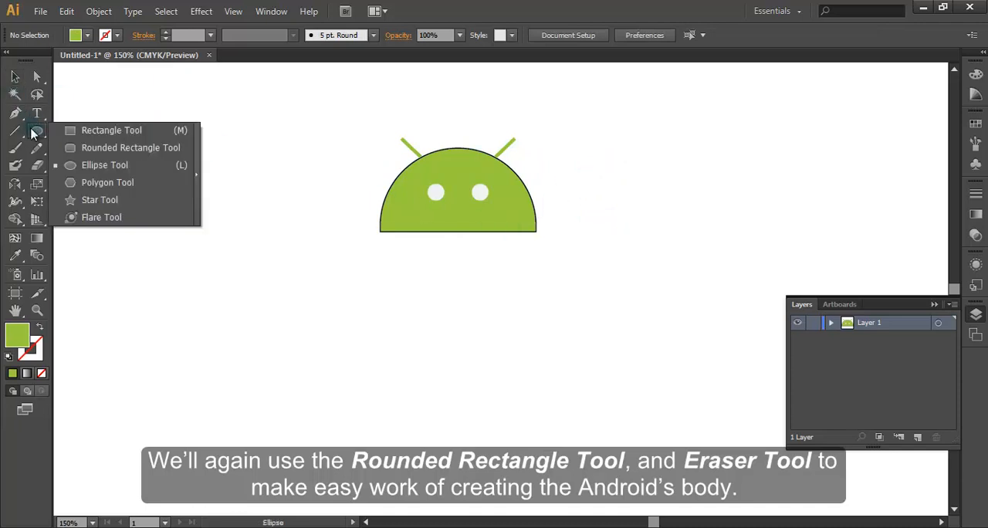
pyautogui.moveTo(108, 147)
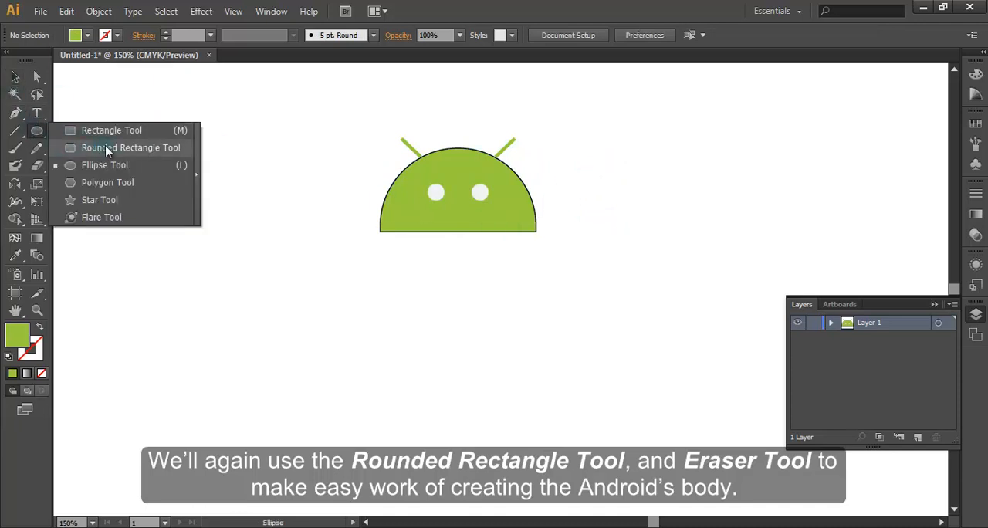
pyautogui.click(131, 148)
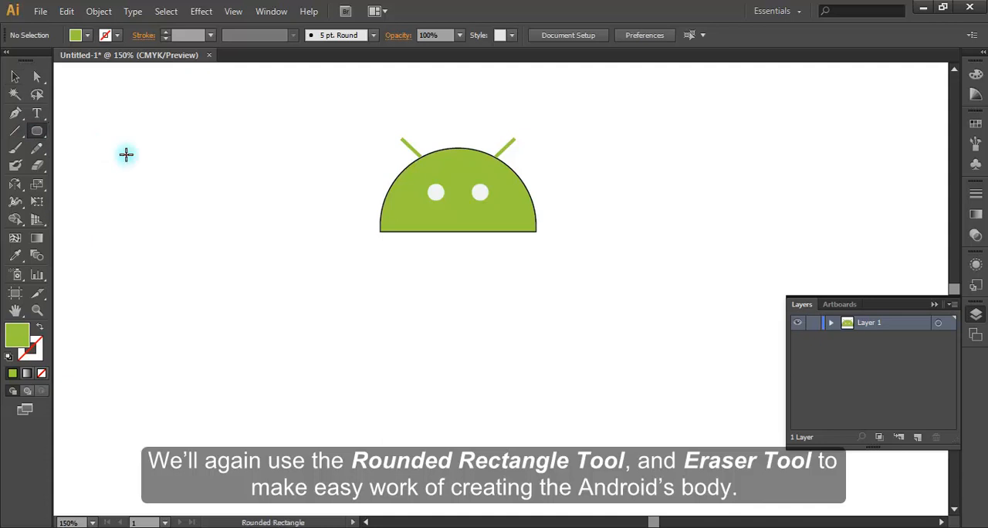
pyautogui.moveTo(386, 247); pyautogui.dragTo(498, 386)
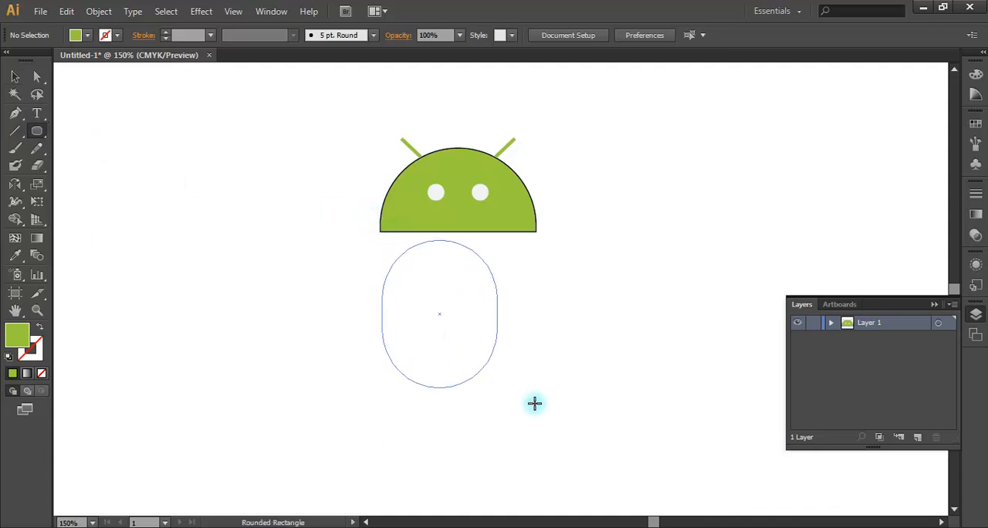
pyautogui.moveTo(535, 403); pyautogui.dragTo(533, 498)
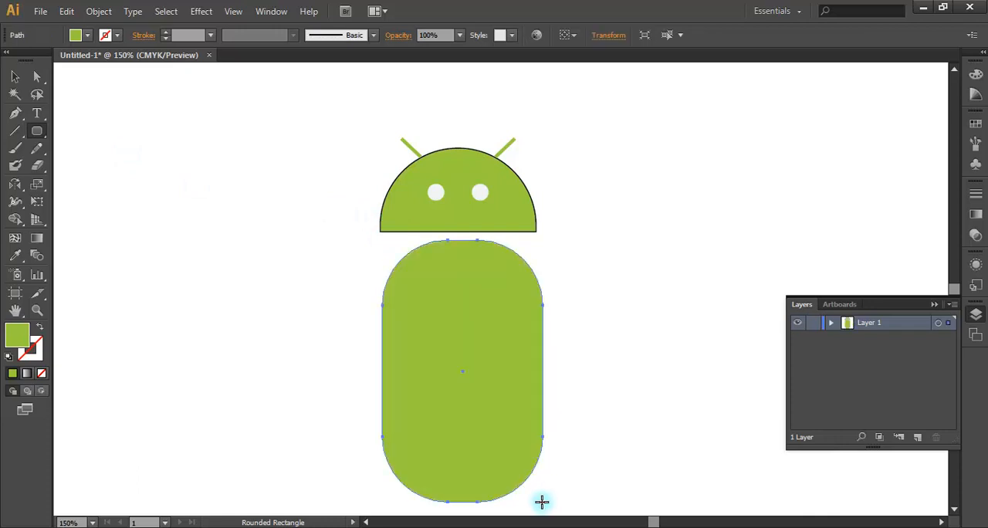
pyautogui.moveTo(119, 159)
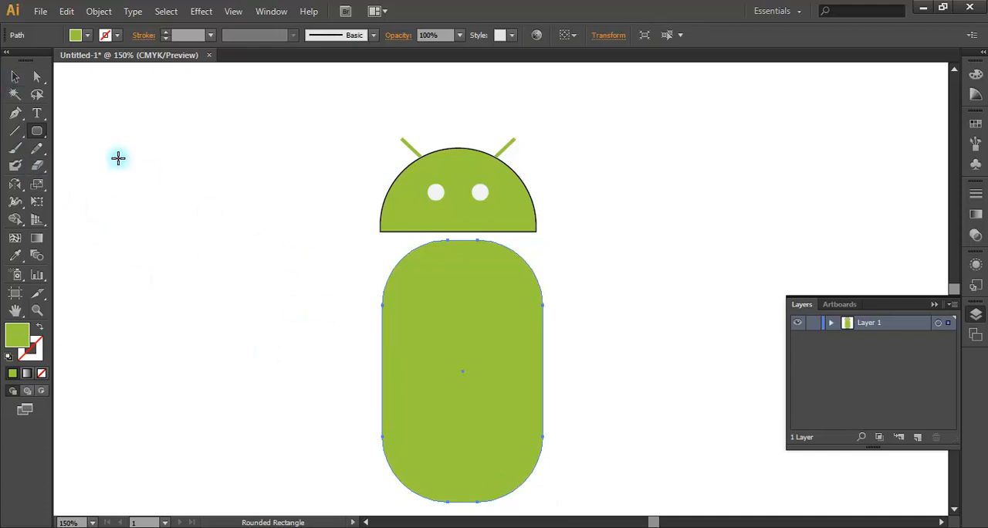
# Step: Square off the body's rounded top and set the head's stroke to None
pyautogui.scroll(-3)
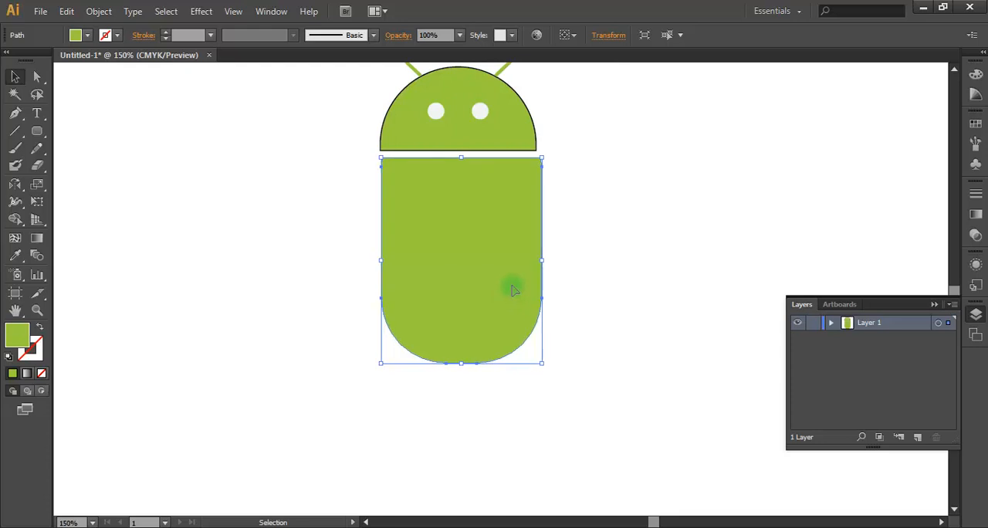
pyautogui.click(587, 255)
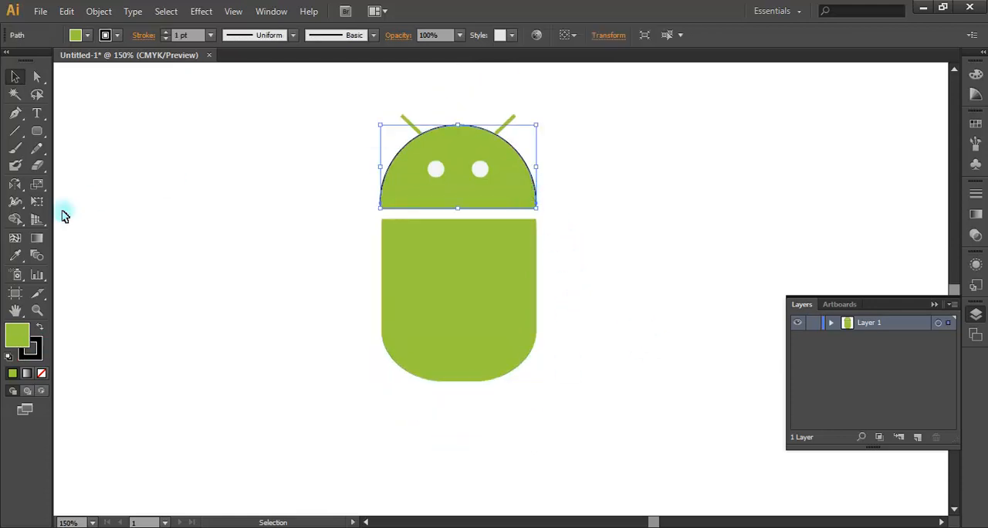
pyautogui.click(312, 344)
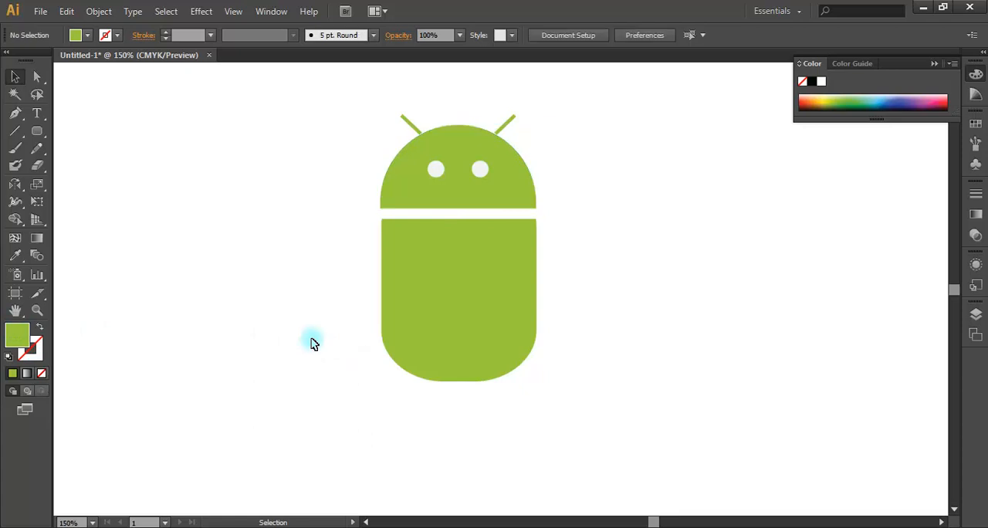
pyautogui.moveTo(497, 268)
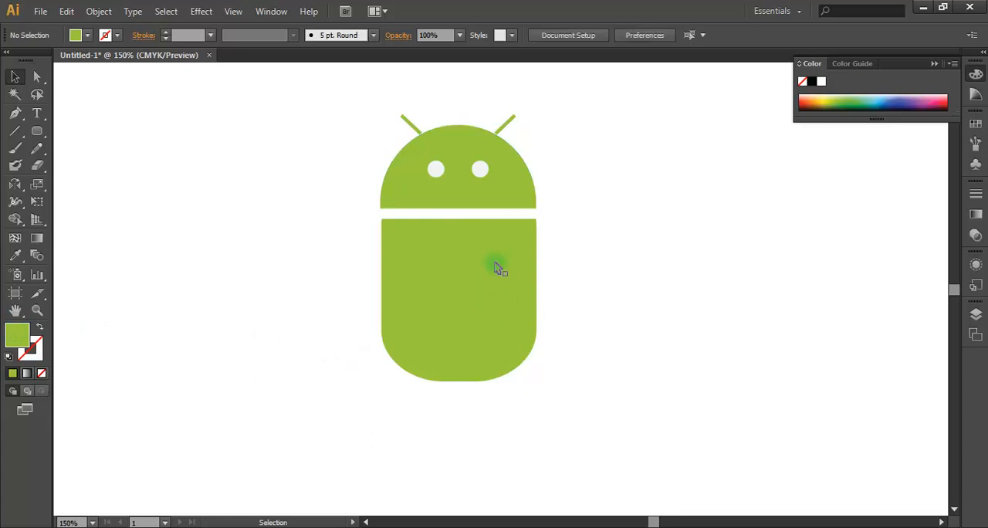
# Step: Draw a thin rounded-rectangle arm and move it beside the body
pyautogui.click(36, 130)
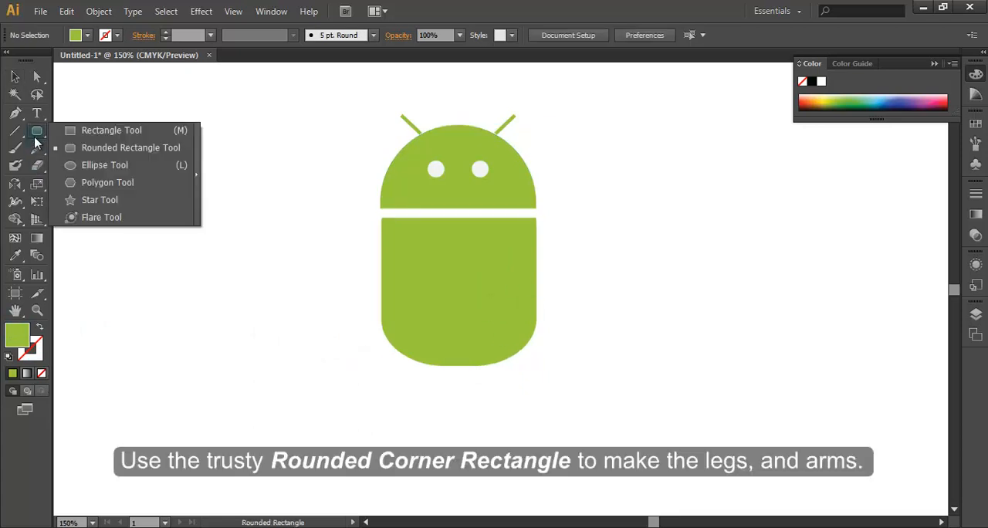
pyautogui.moveTo(265, 207); pyautogui.dragTo(273, 293)
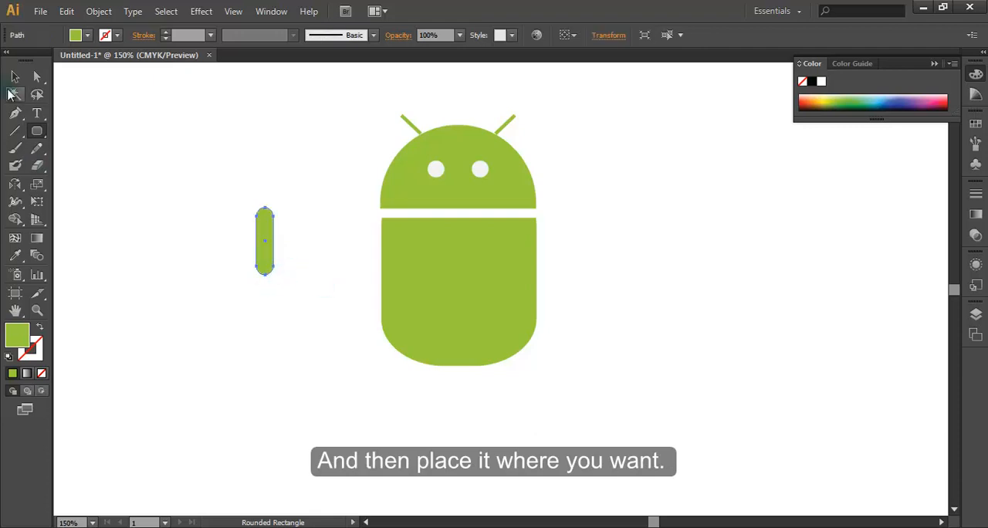
pyautogui.click(13, 76)
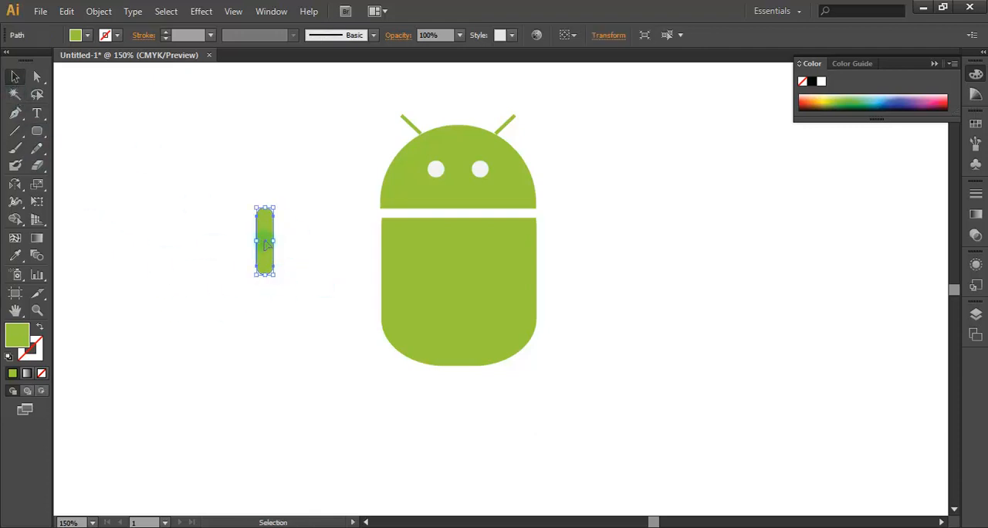
pyautogui.moveTo(265, 242); pyautogui.dragTo(365, 253)
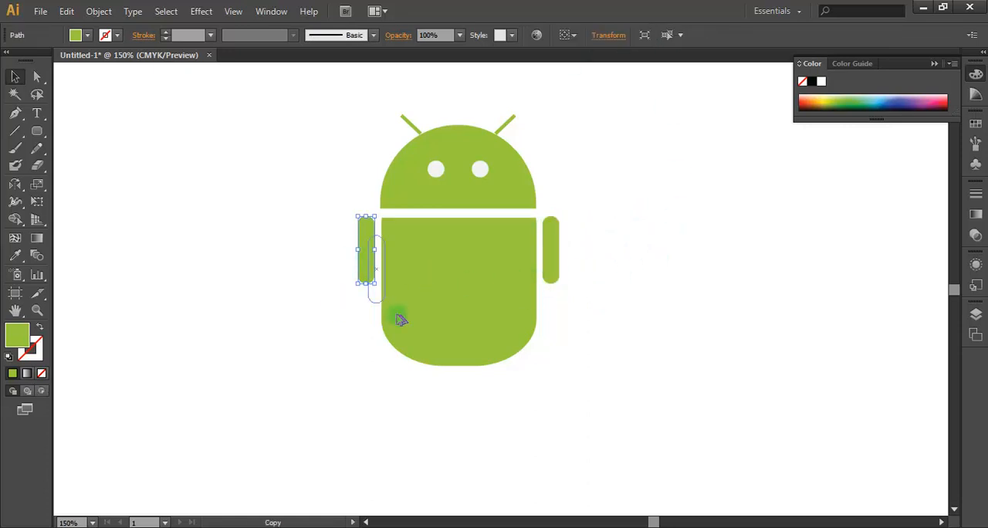
# Step: Duplicate the arm into two short legs beneath the body
pyautogui.moveTo(367, 255); pyautogui.dragTo(432, 363)
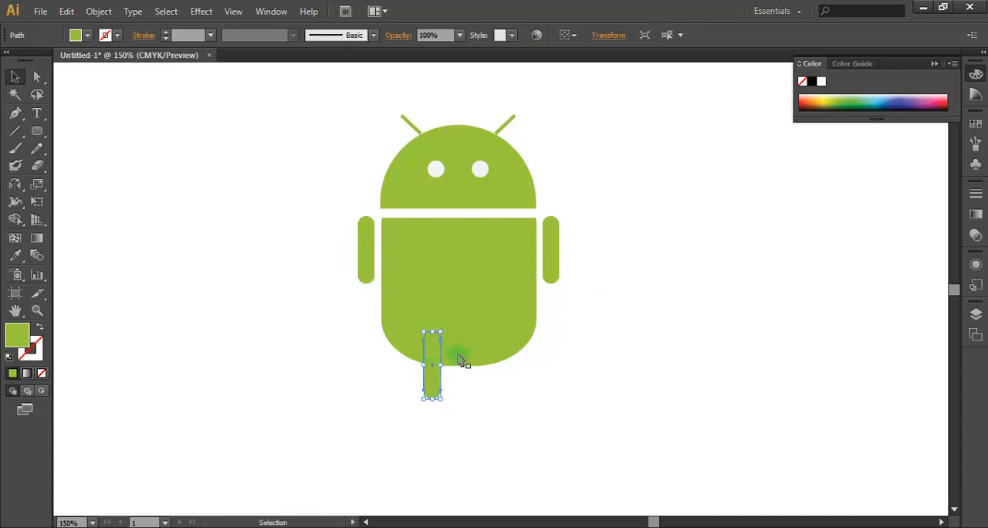
pyautogui.moveTo(432, 363); pyautogui.dragTo(485, 366)
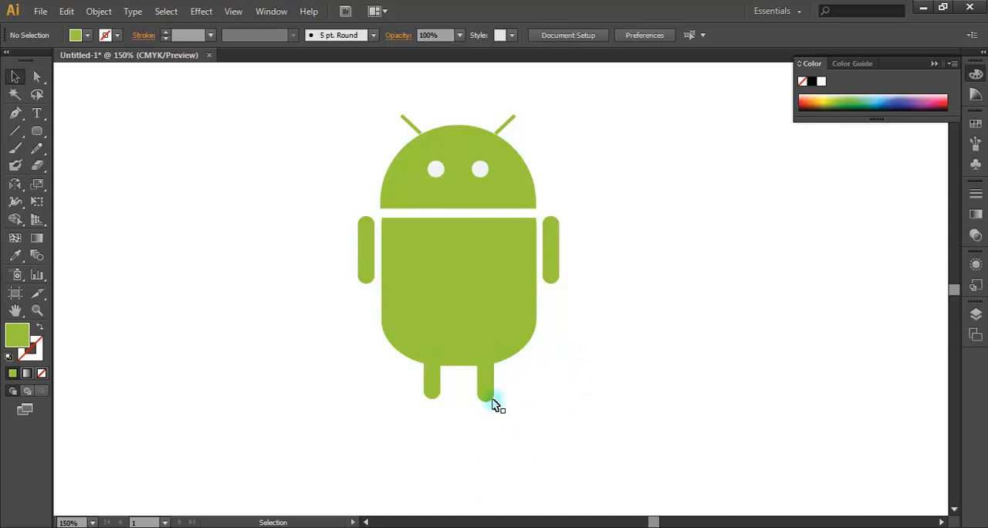
pyautogui.click(494, 401)
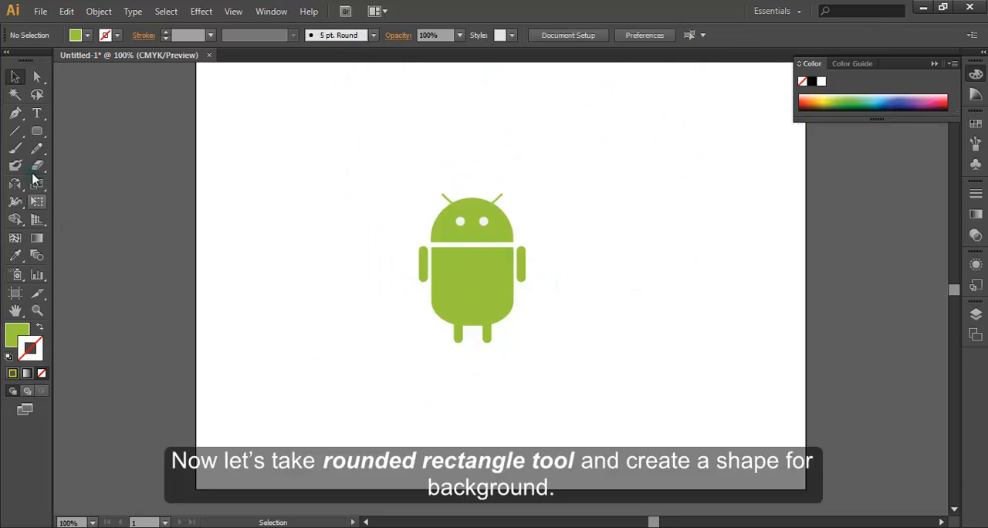
# Step: Draw a rounded-square background around the robot and send it backward behind the robot
pyautogui.click(15, 131)
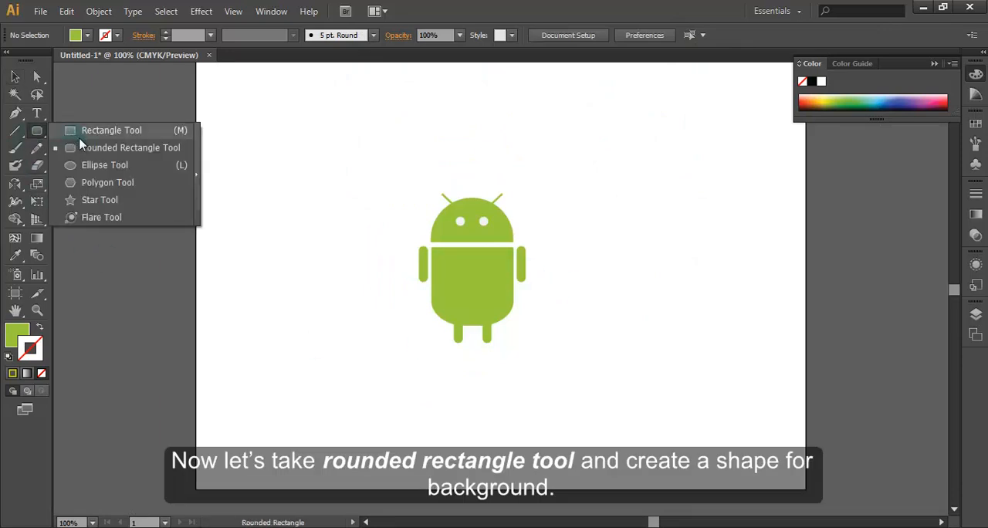
pyautogui.click(131, 147)
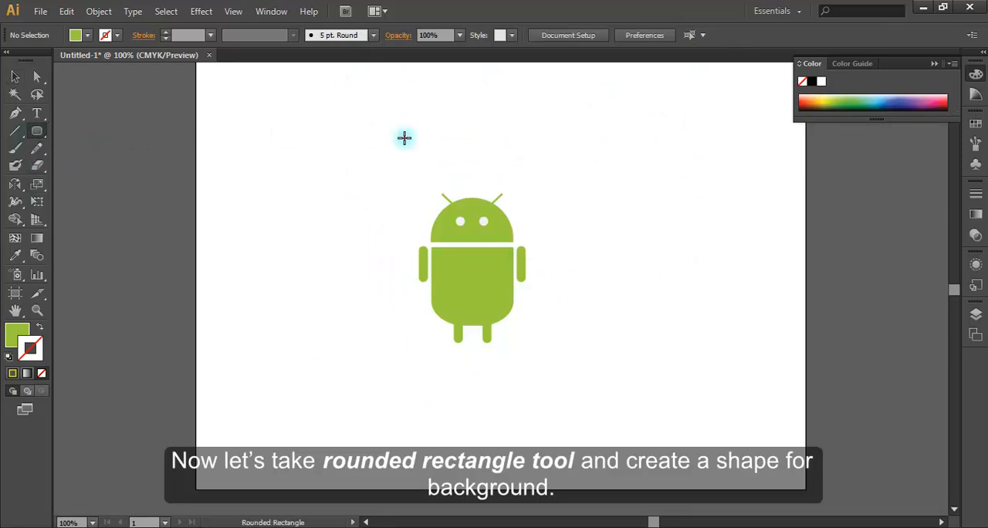
pyautogui.moveTo(405, 139); pyautogui.dragTo(557, 333)
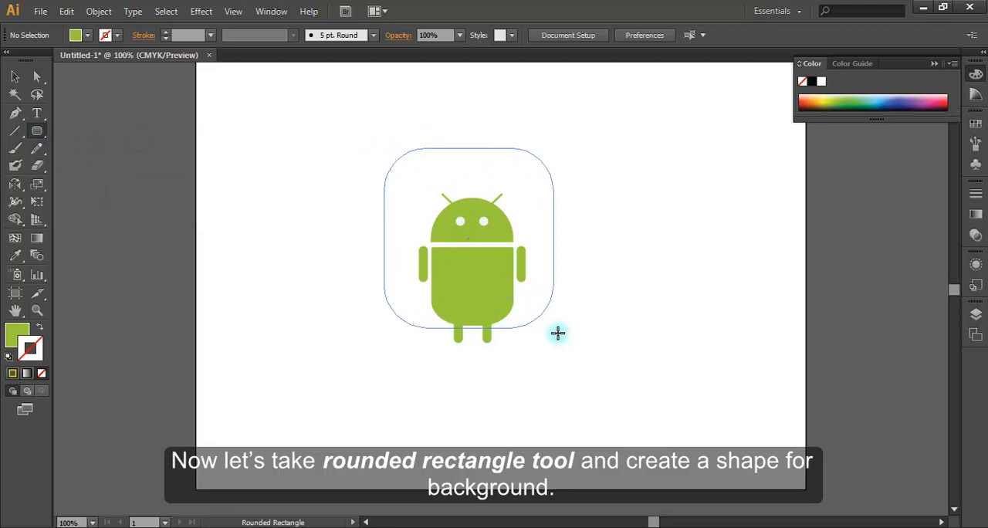
pyautogui.moveTo(558, 332); pyautogui.dragTo(581, 372)
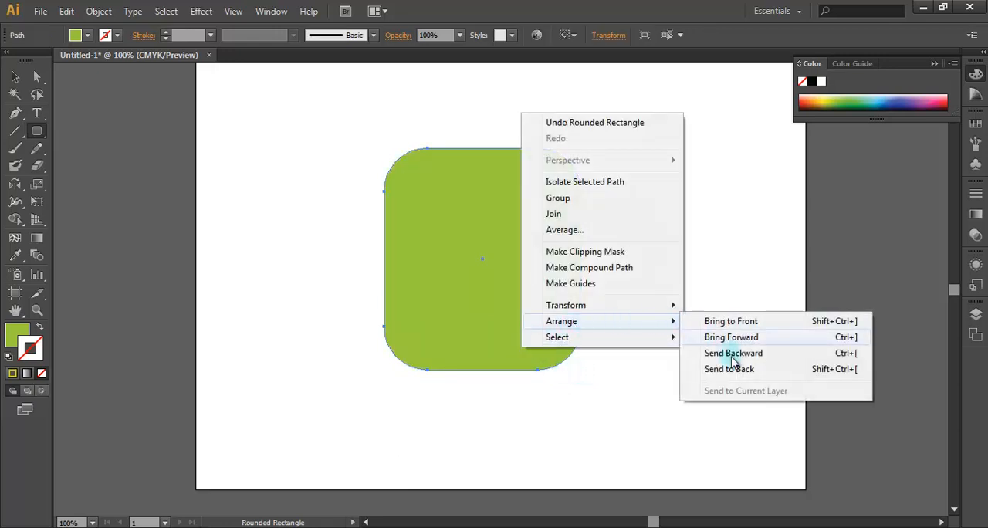
pyautogui.click(732, 353)
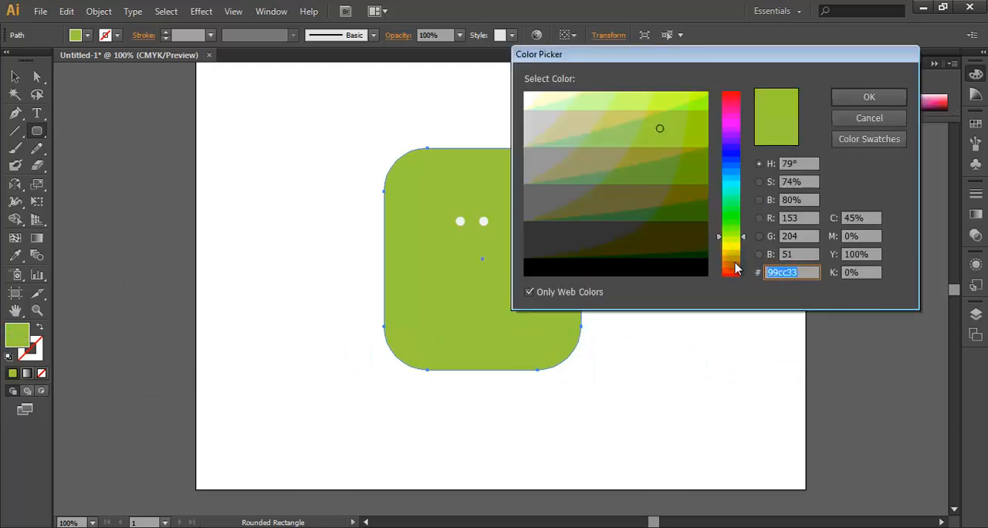
# Step: Fill the rounded-square background with an orange-red colour from the Color Picker
pyautogui.click(732, 268)
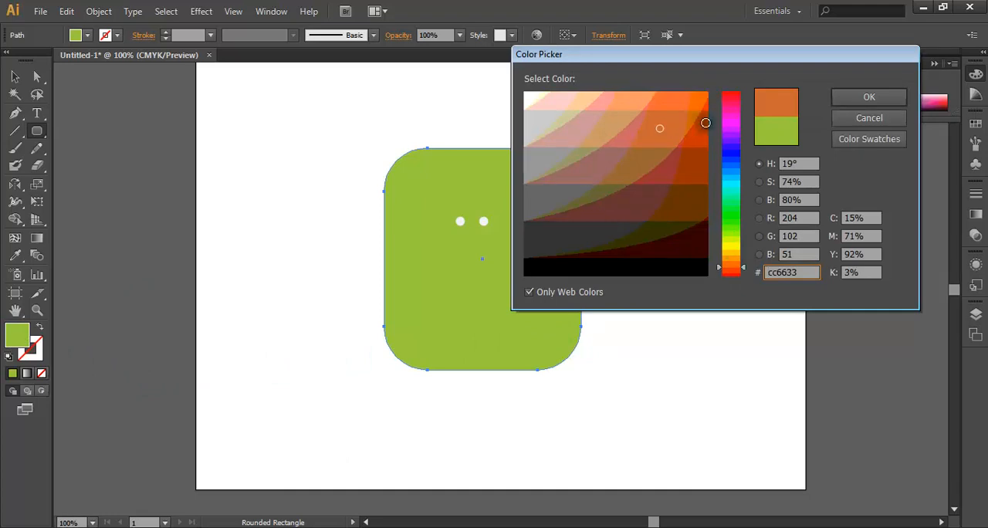
pyautogui.click(732, 124)
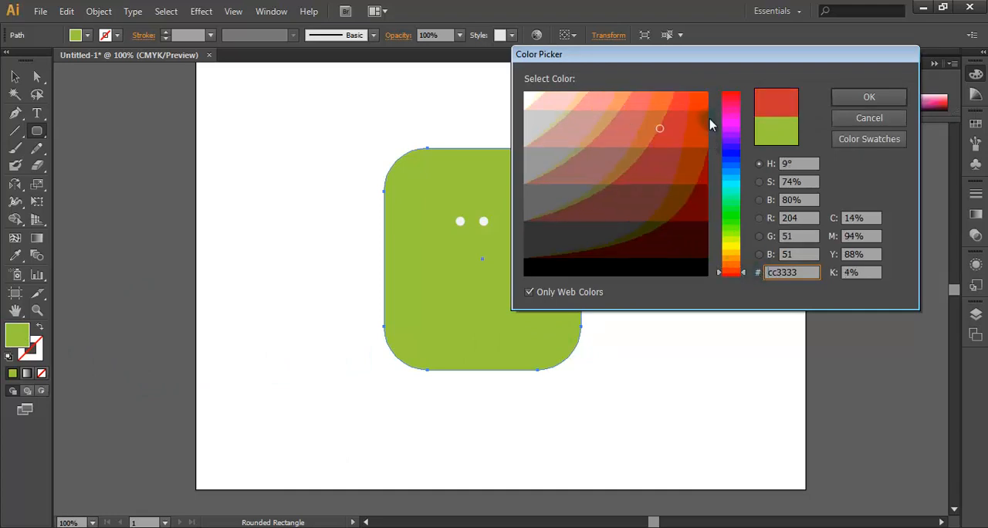
pyautogui.click(869, 96)
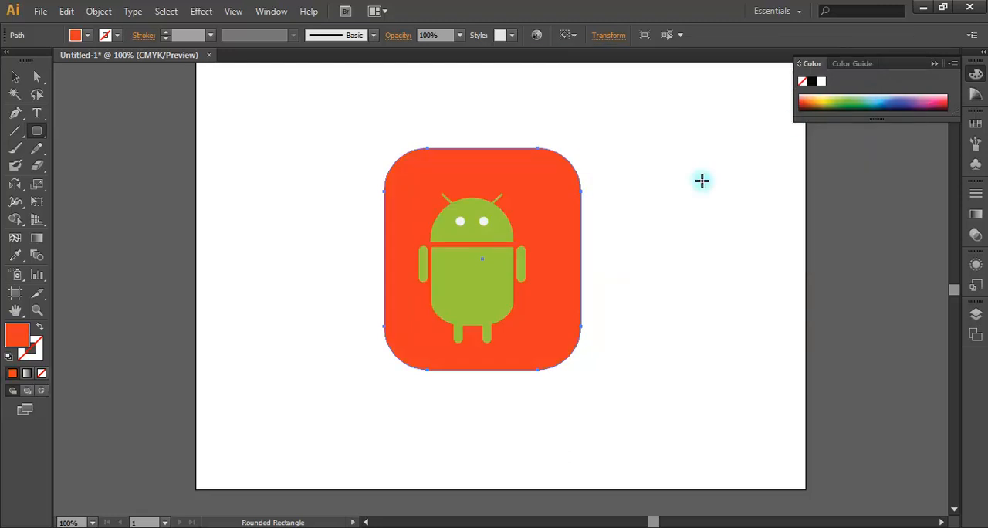